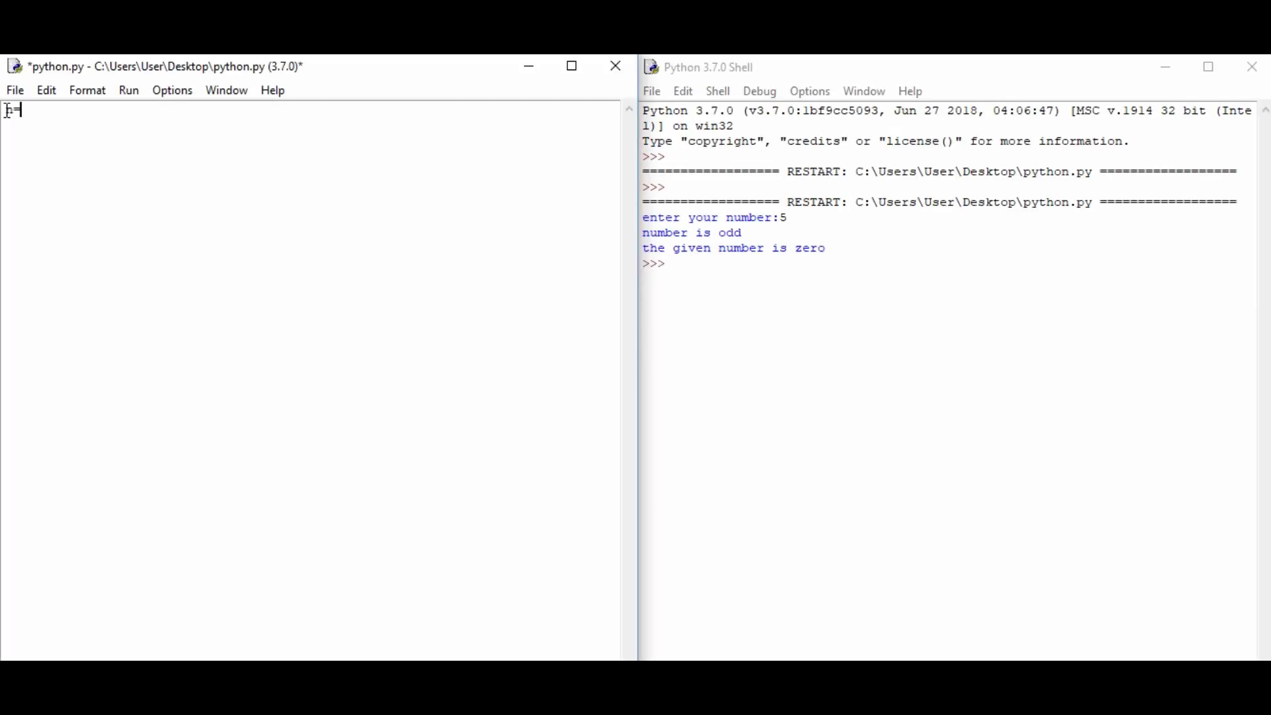
Step: Write the first line n=int(input("enter your number:")) to read the number as an integer
type("inpu")
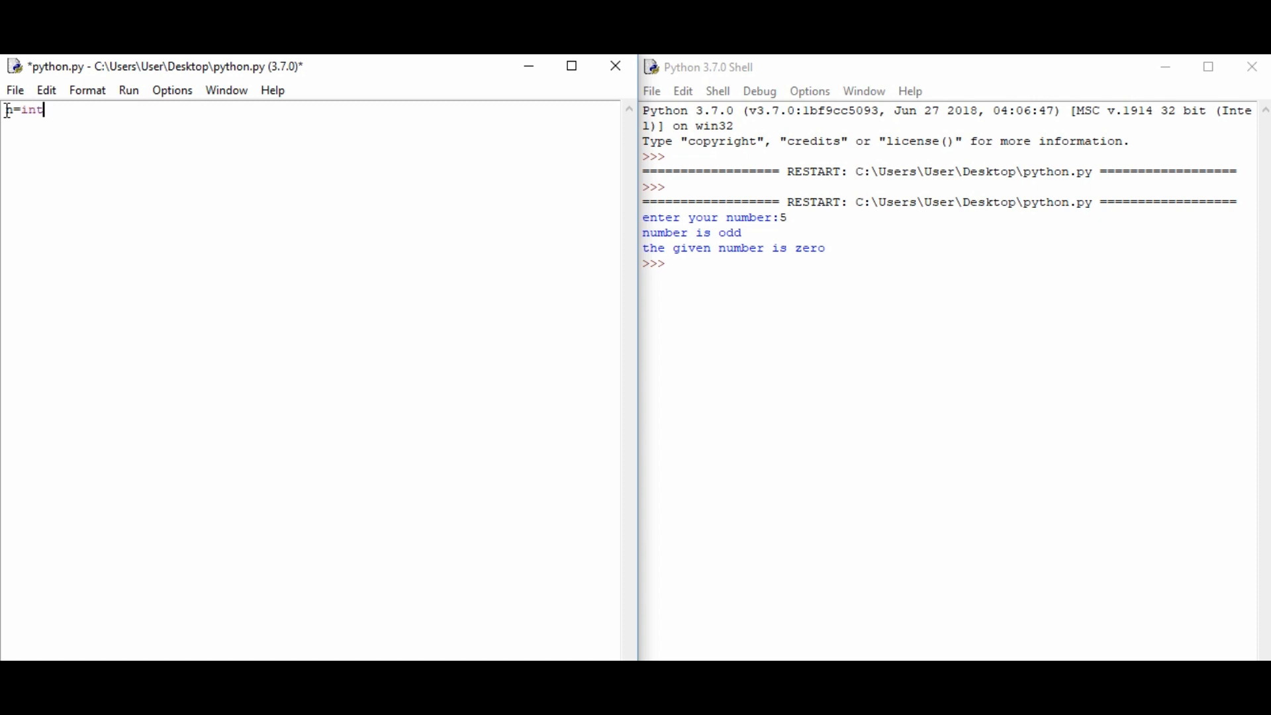
type("(i")
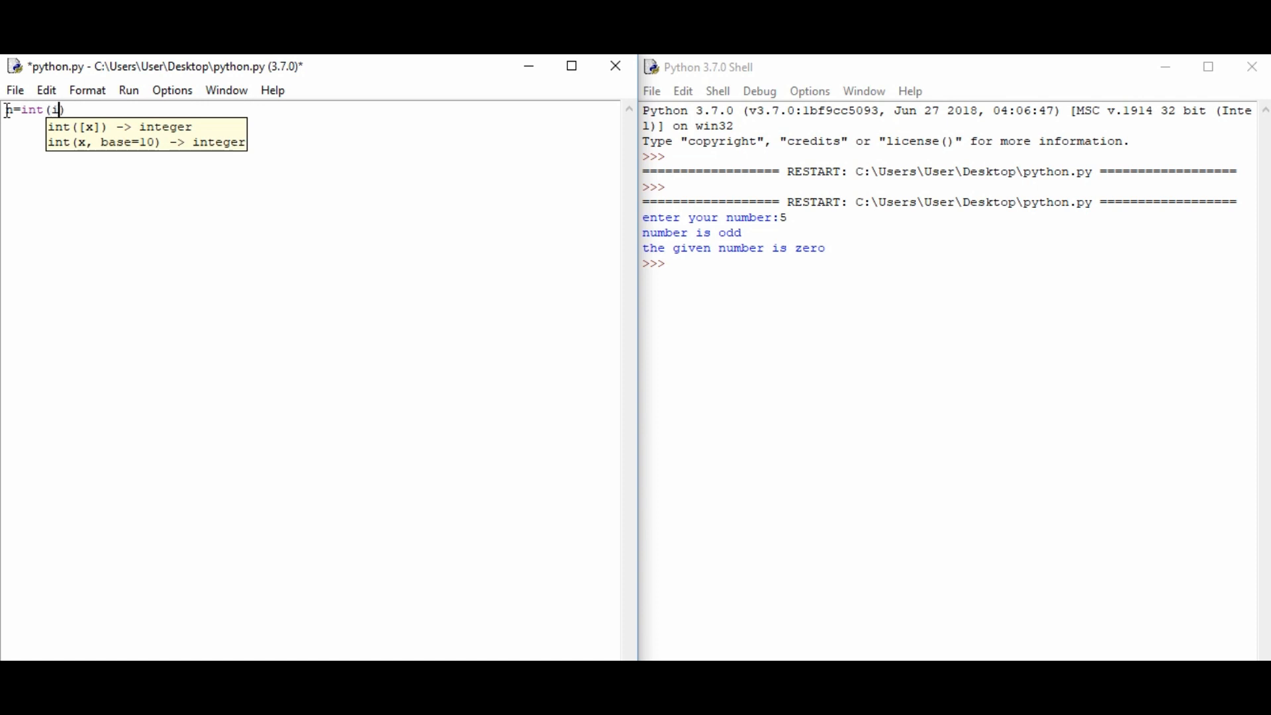
type("nput(\"")
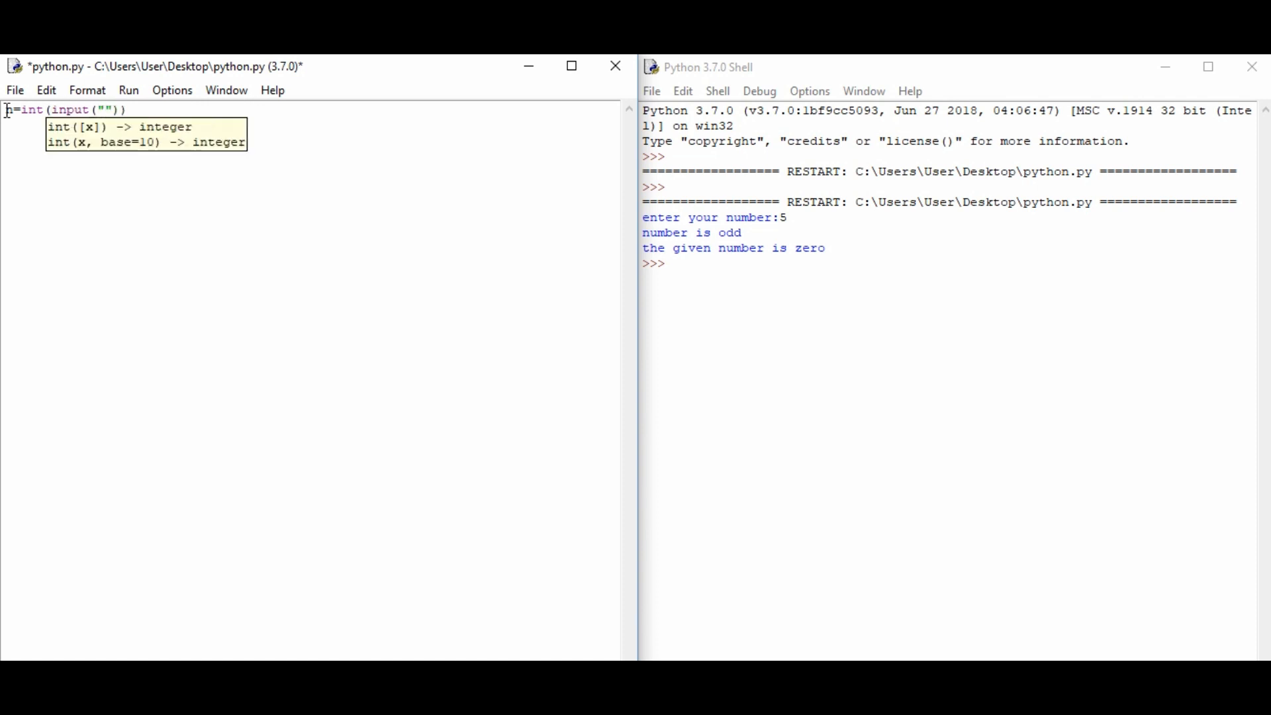
type("enter")
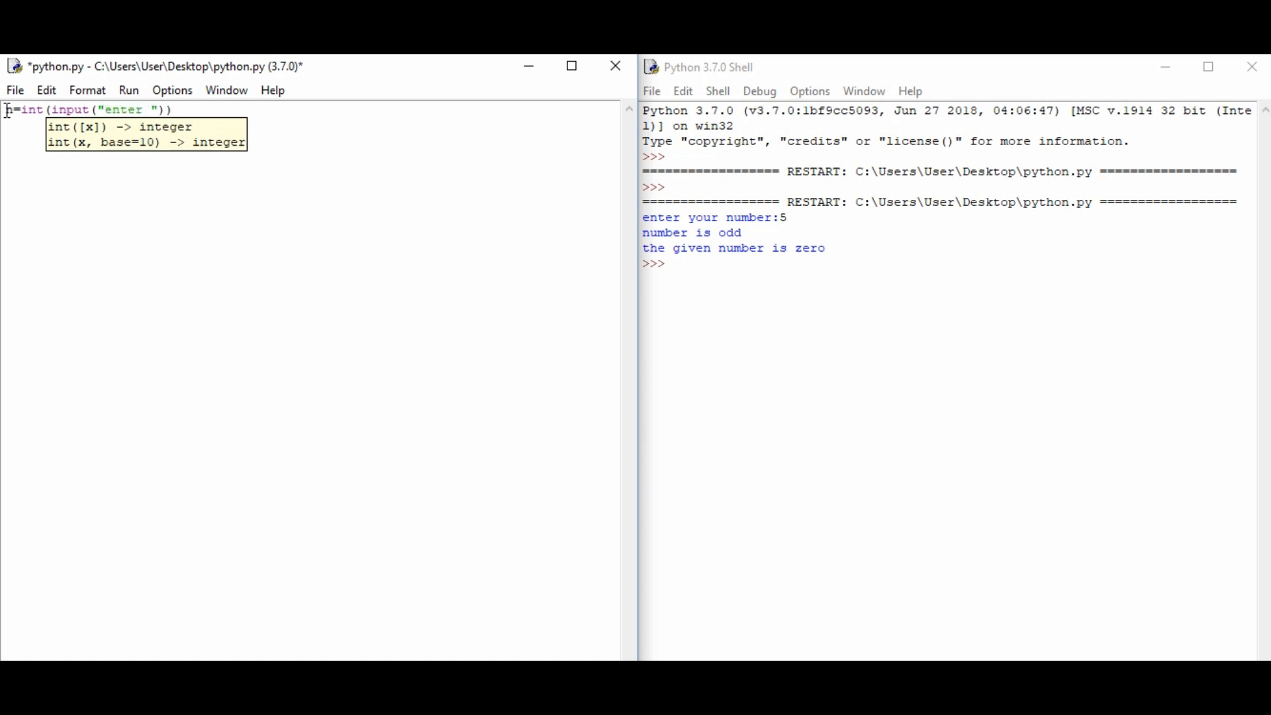
type("your number:")
left_click(310, 124)
type("if")
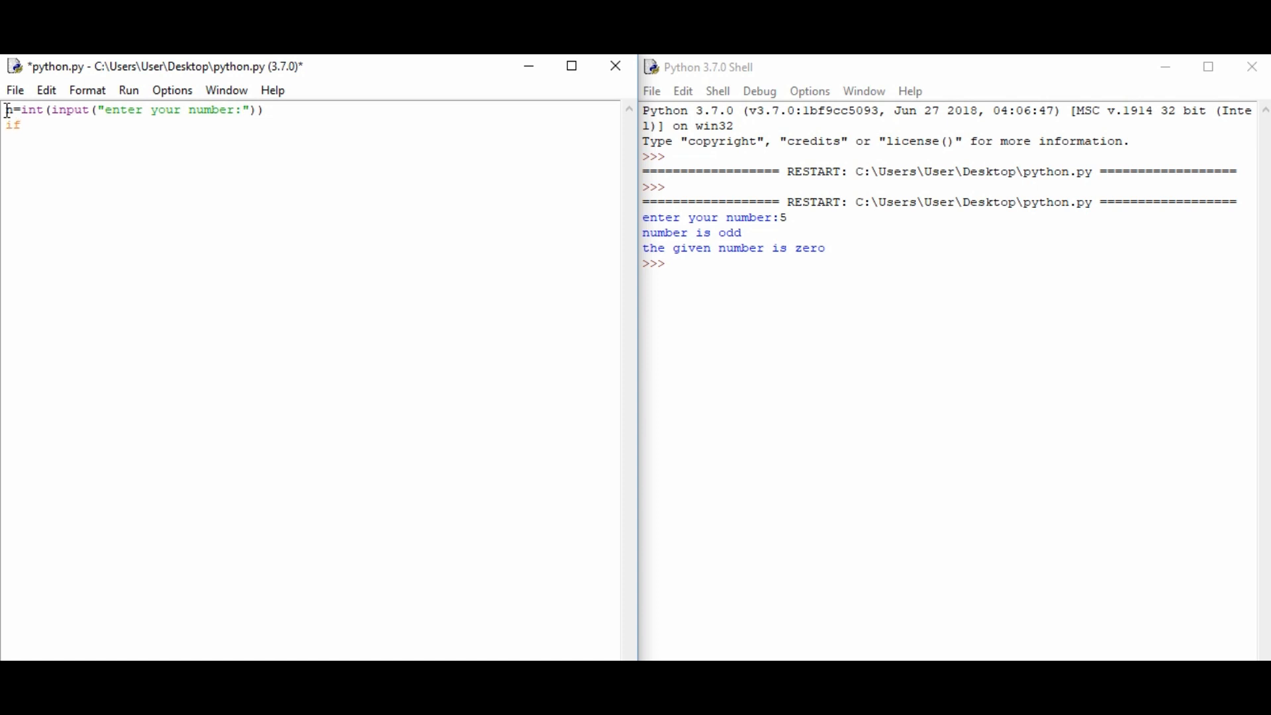
Step: Add the outer check if n!=0: with a nested if n%2==0: beneath it
type("n!")
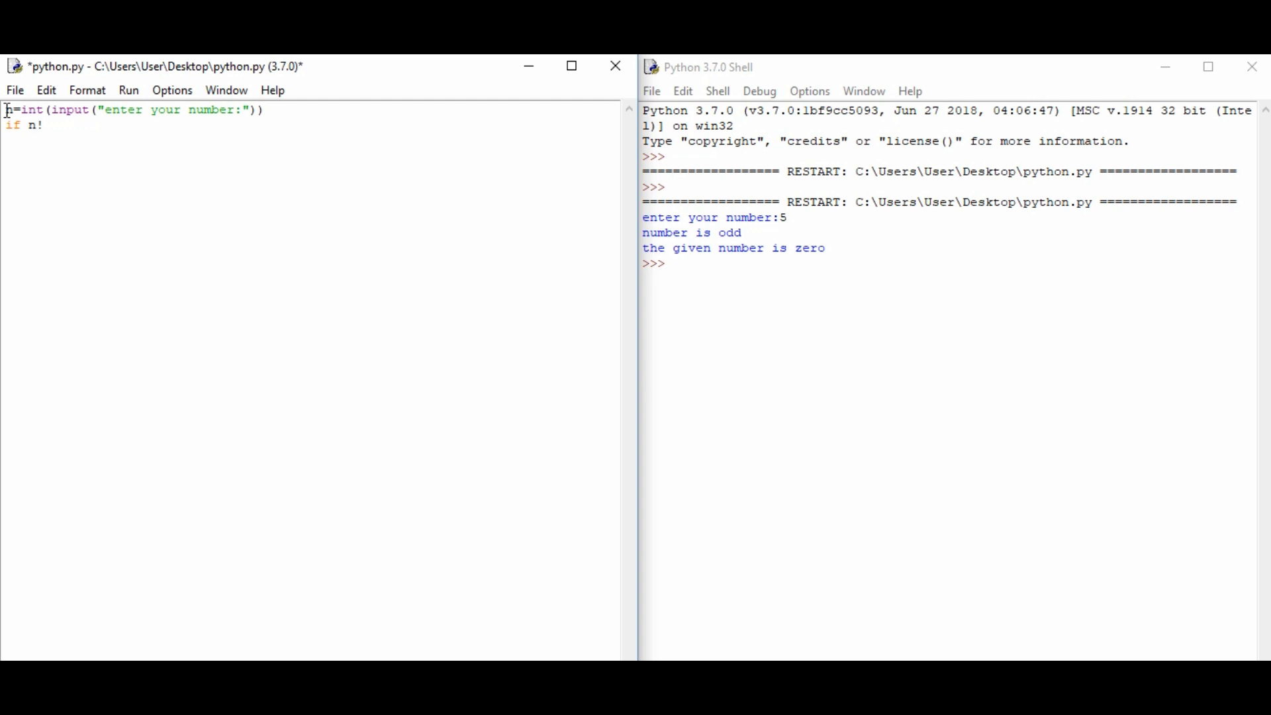
type("=0:")
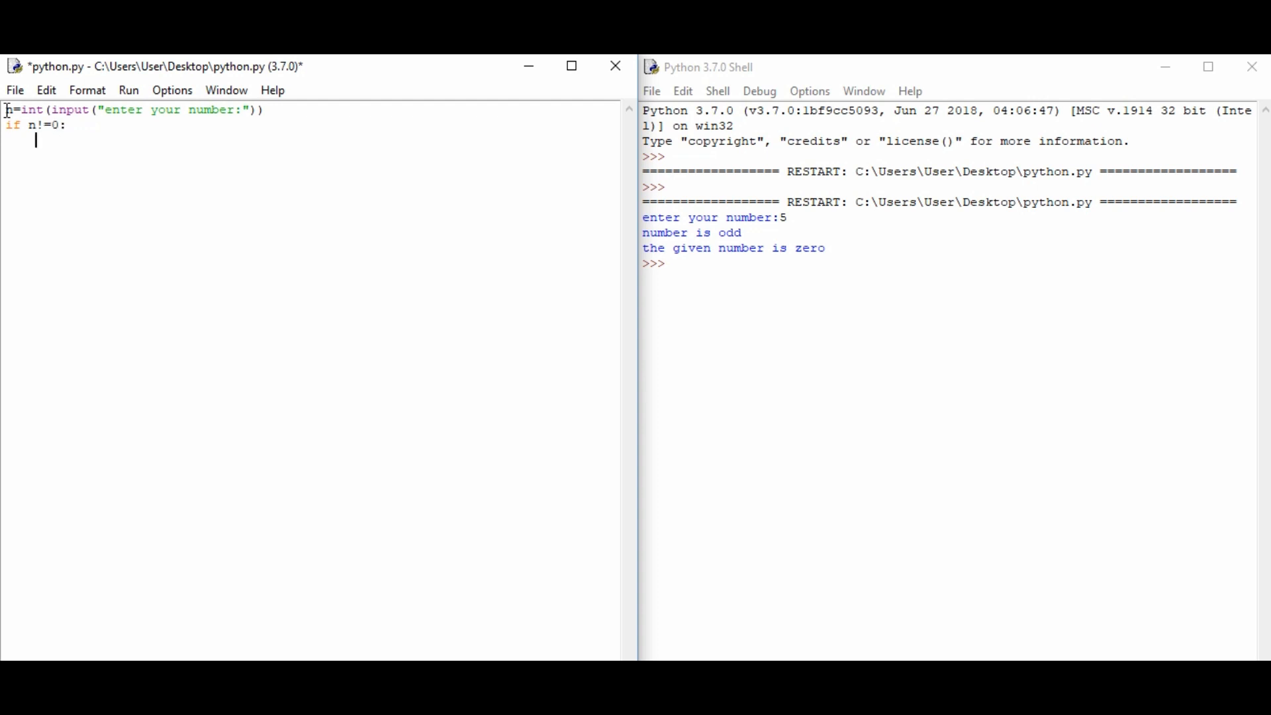
type("if")
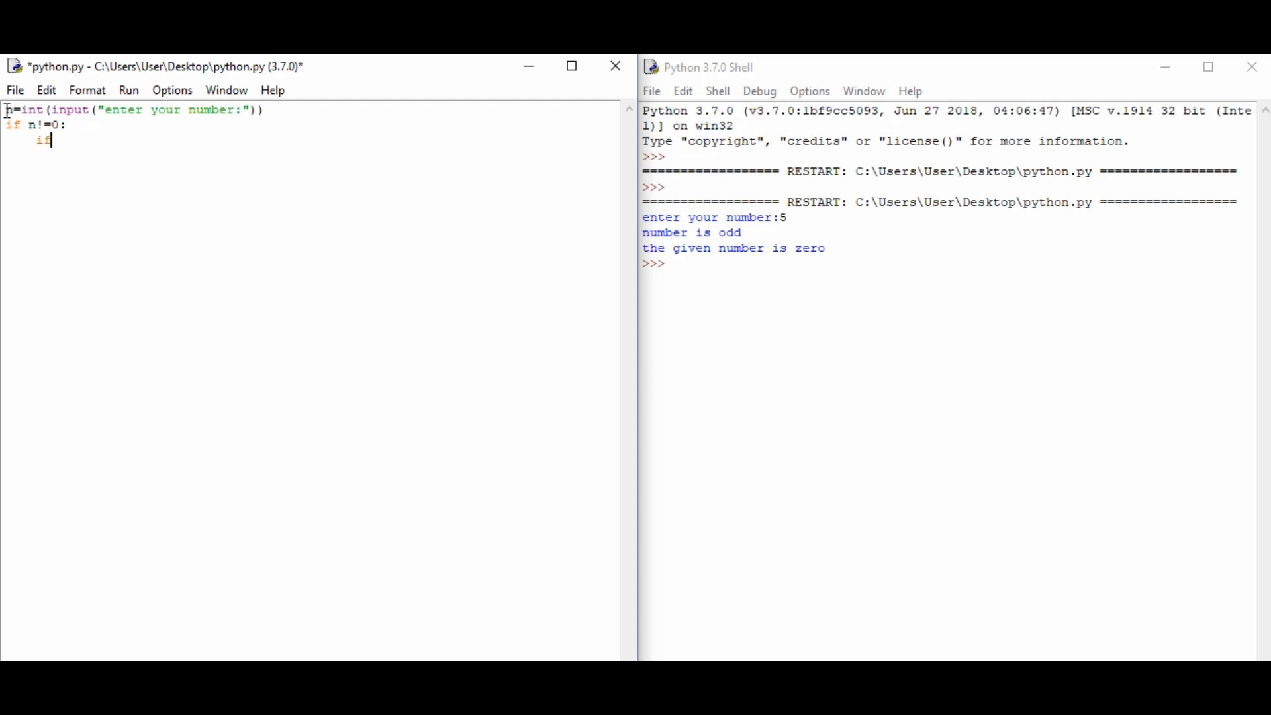
type("n")
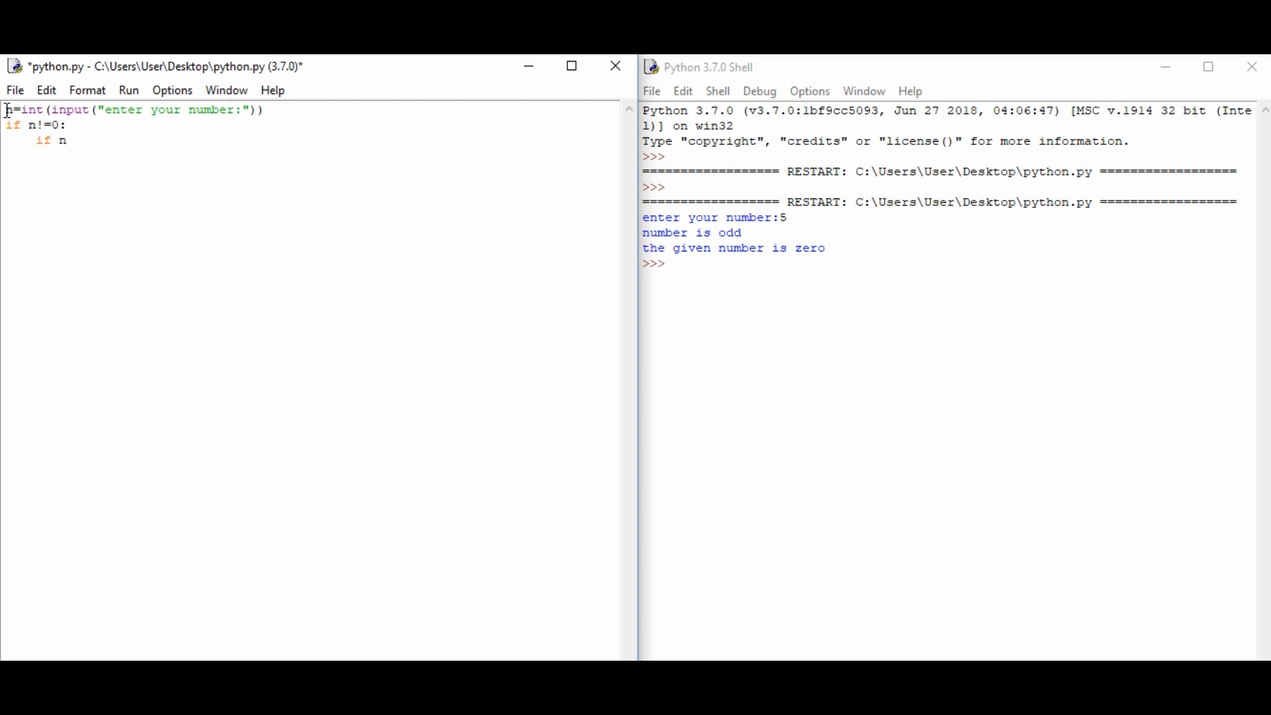
type("%")
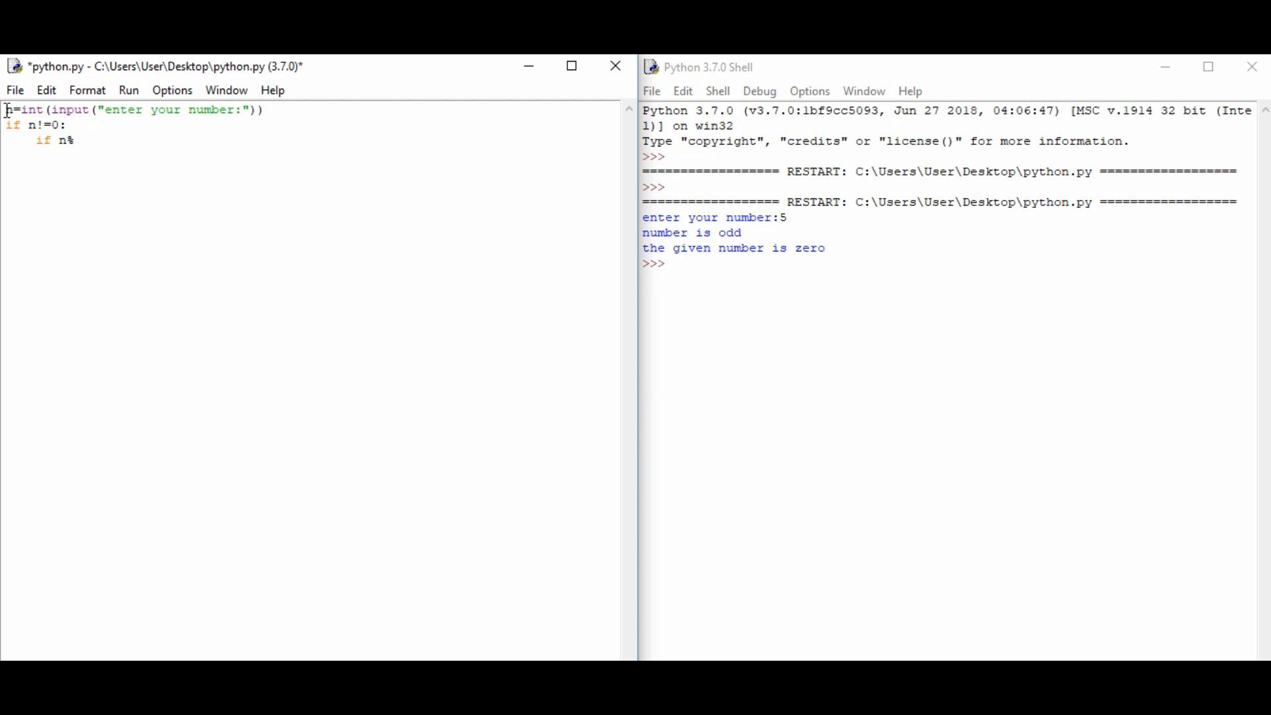
type("2==0:")
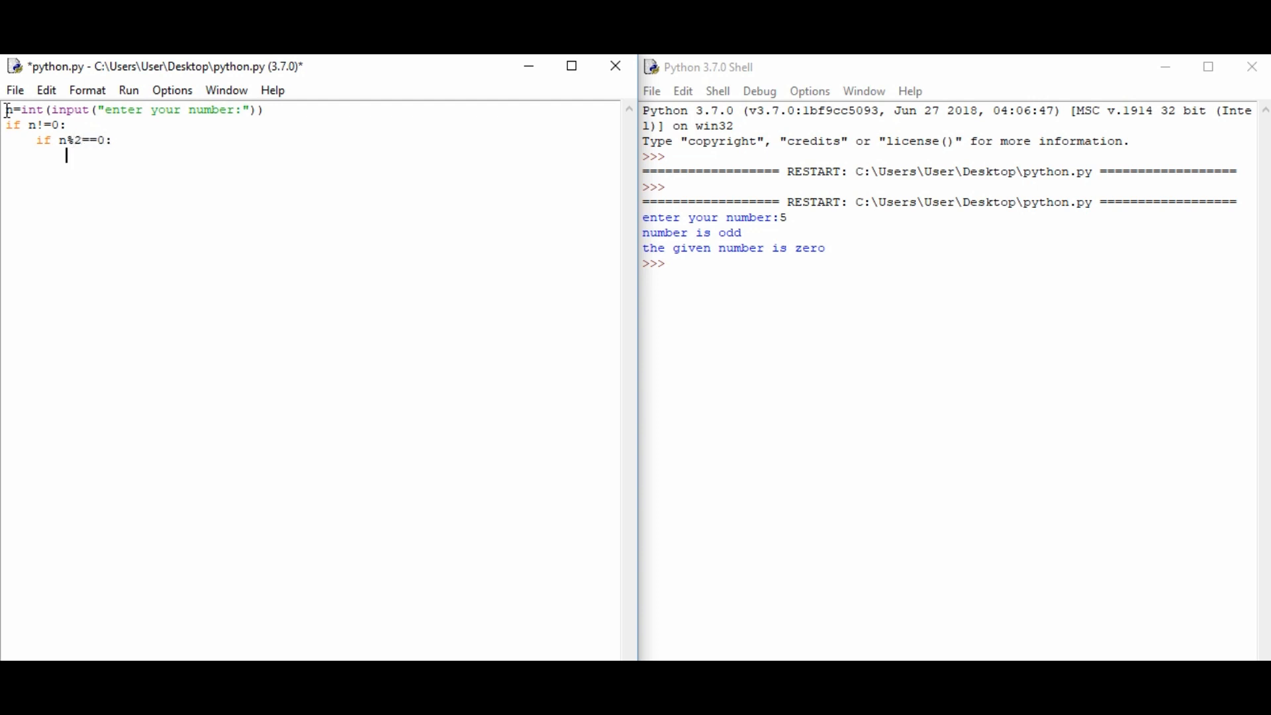
Step: Print "number is even" under the nested check and begin its else branch
type("pri")
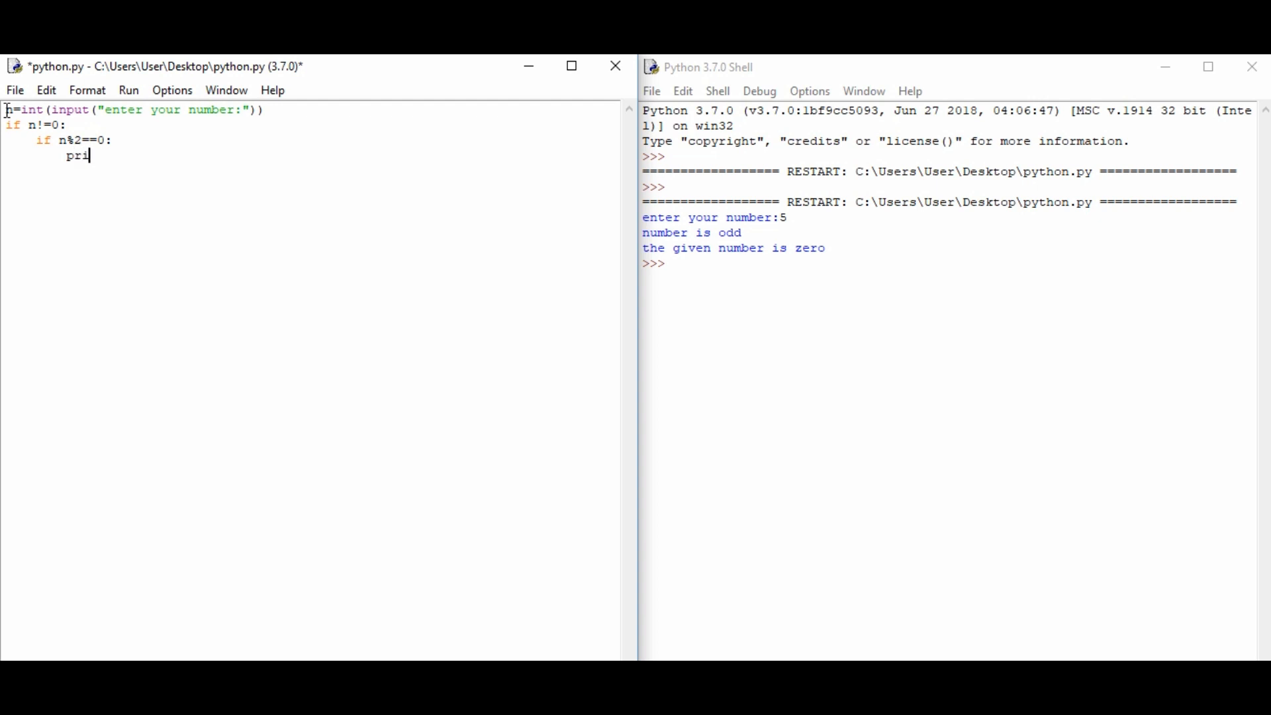
type("nt")
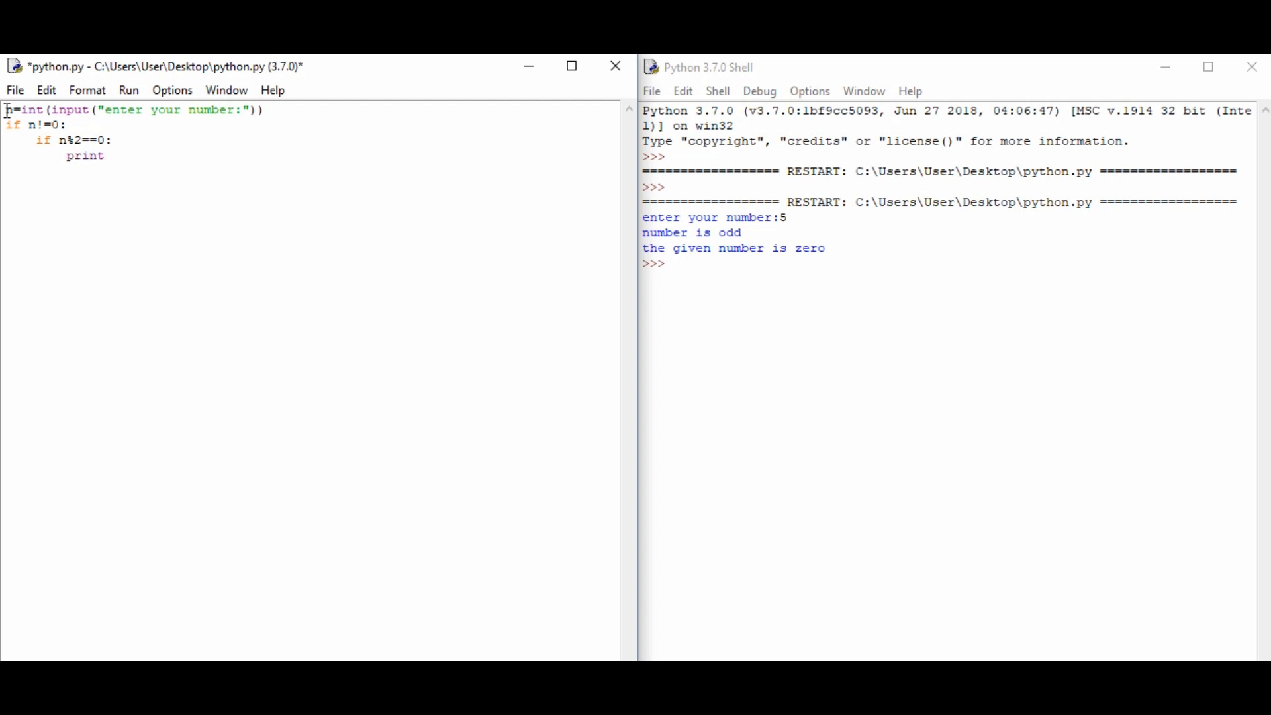
type("(\"\")")
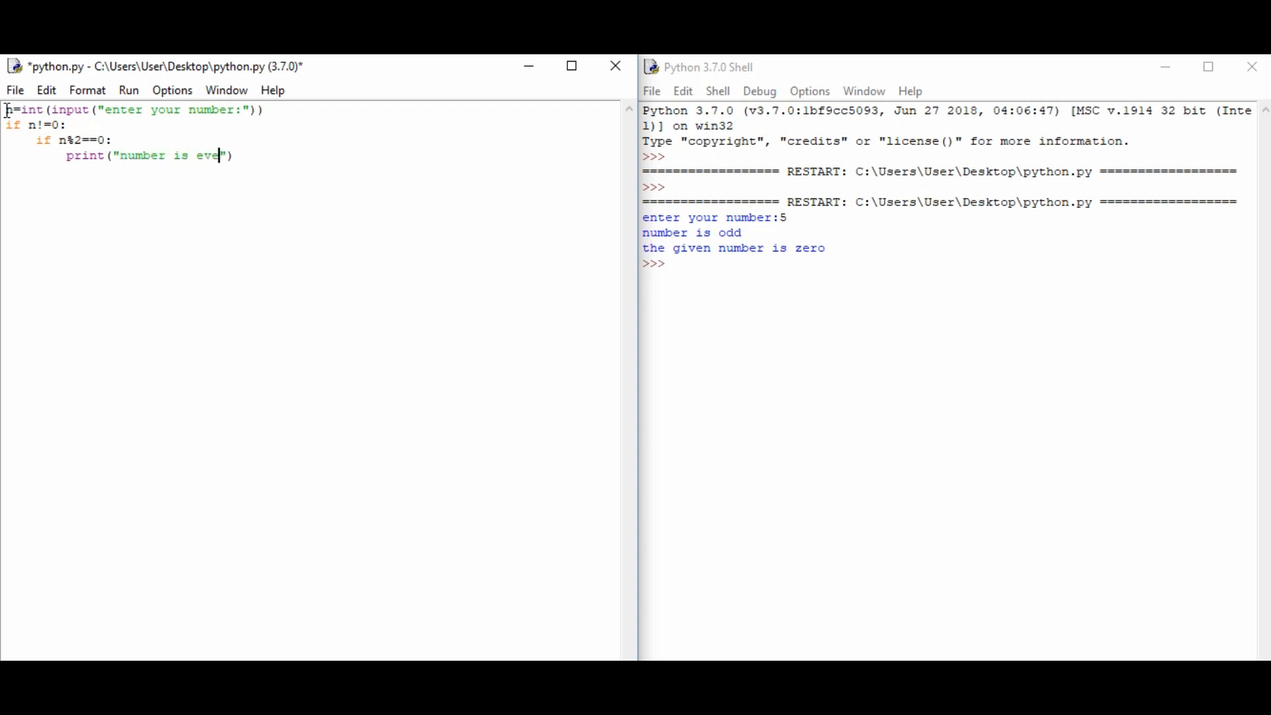
type("n")
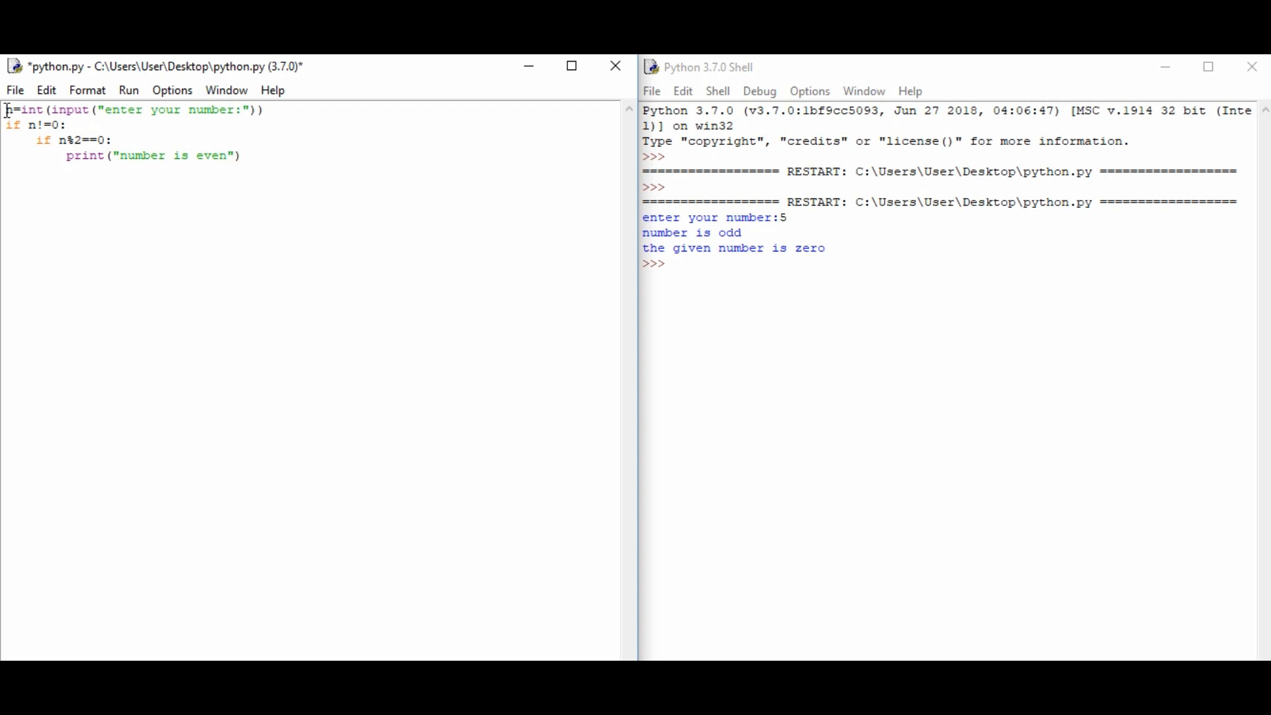
type("else:")
type("pri")
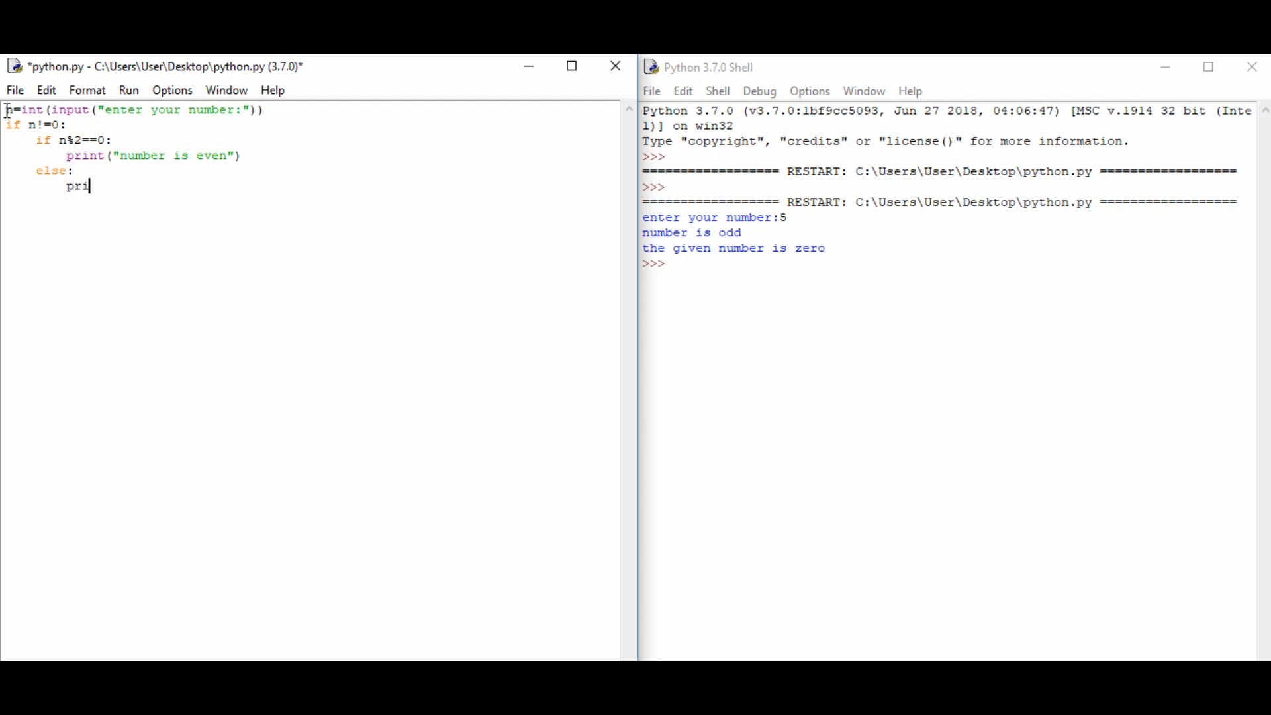
Step: Complete the nested else branch with print("number is odd")
type("nt(")
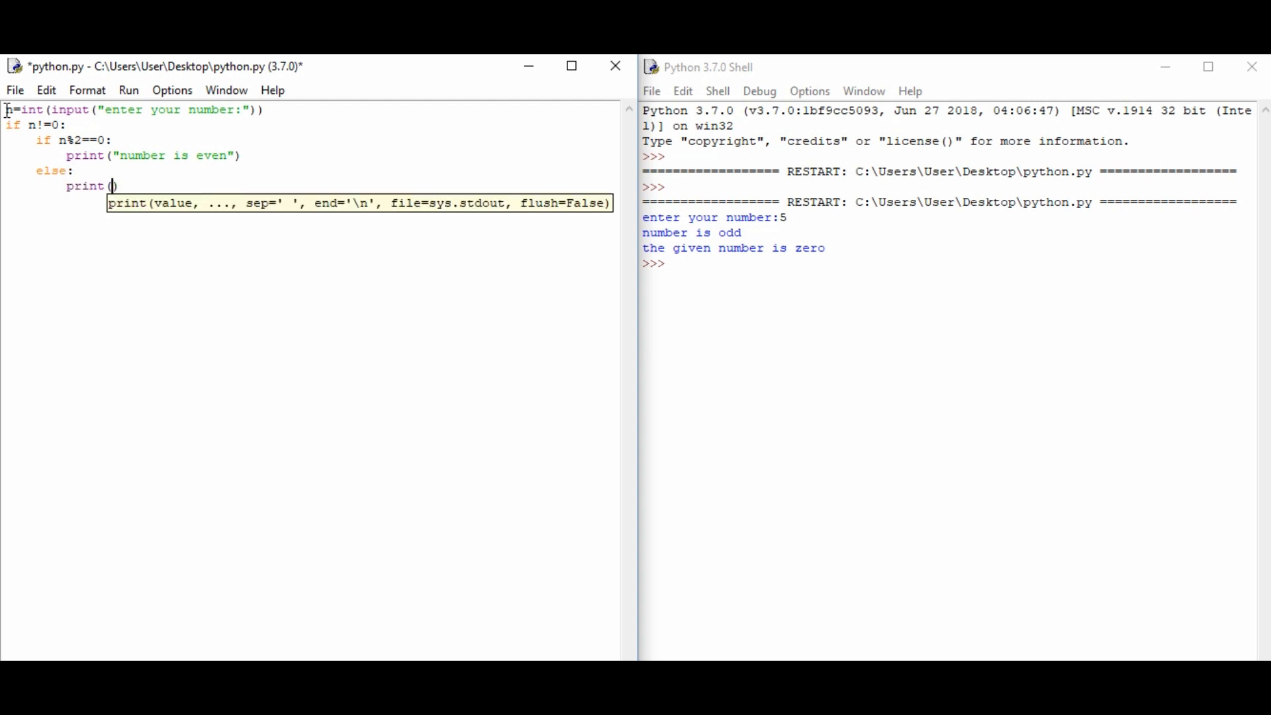
type("\"\"")
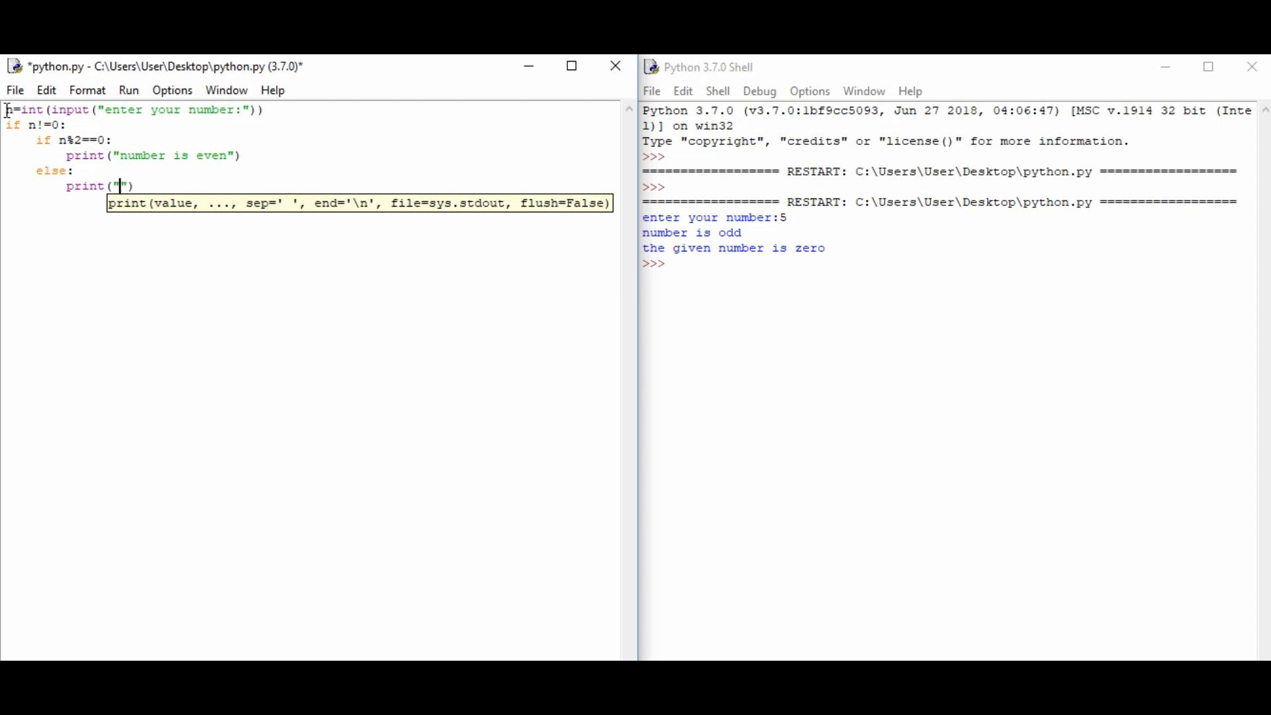
type("number is")
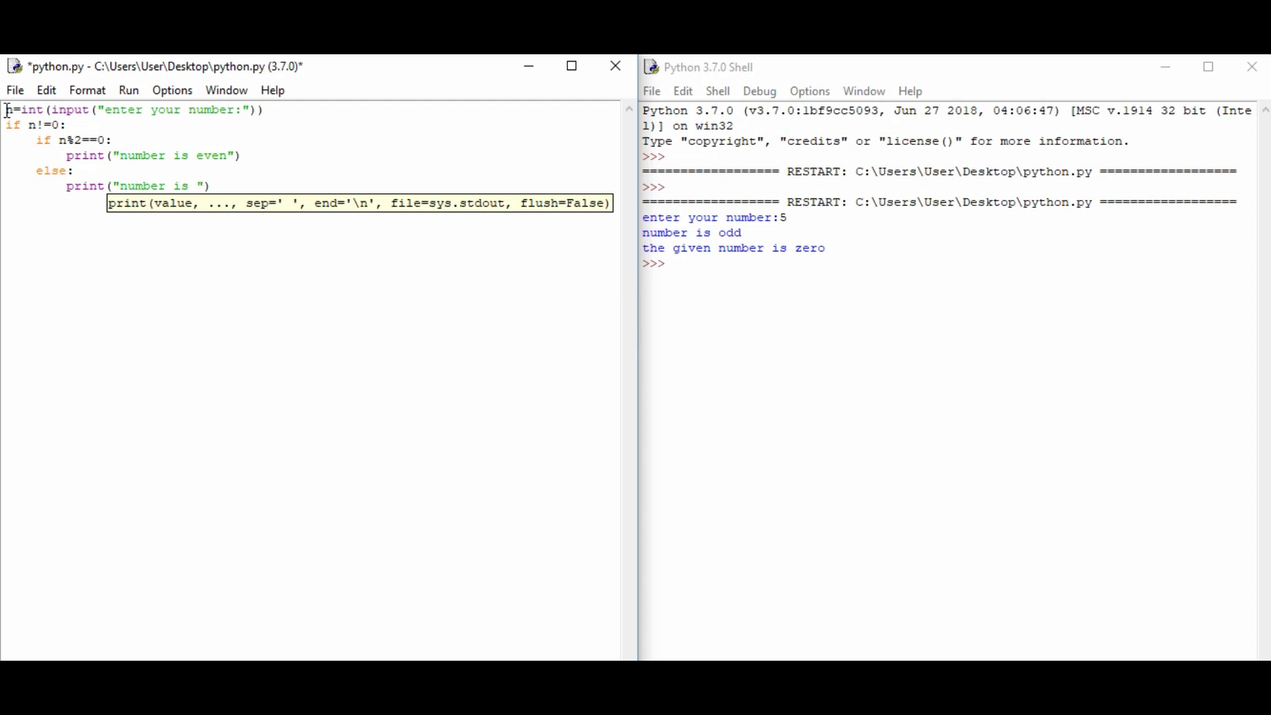
type("odd")
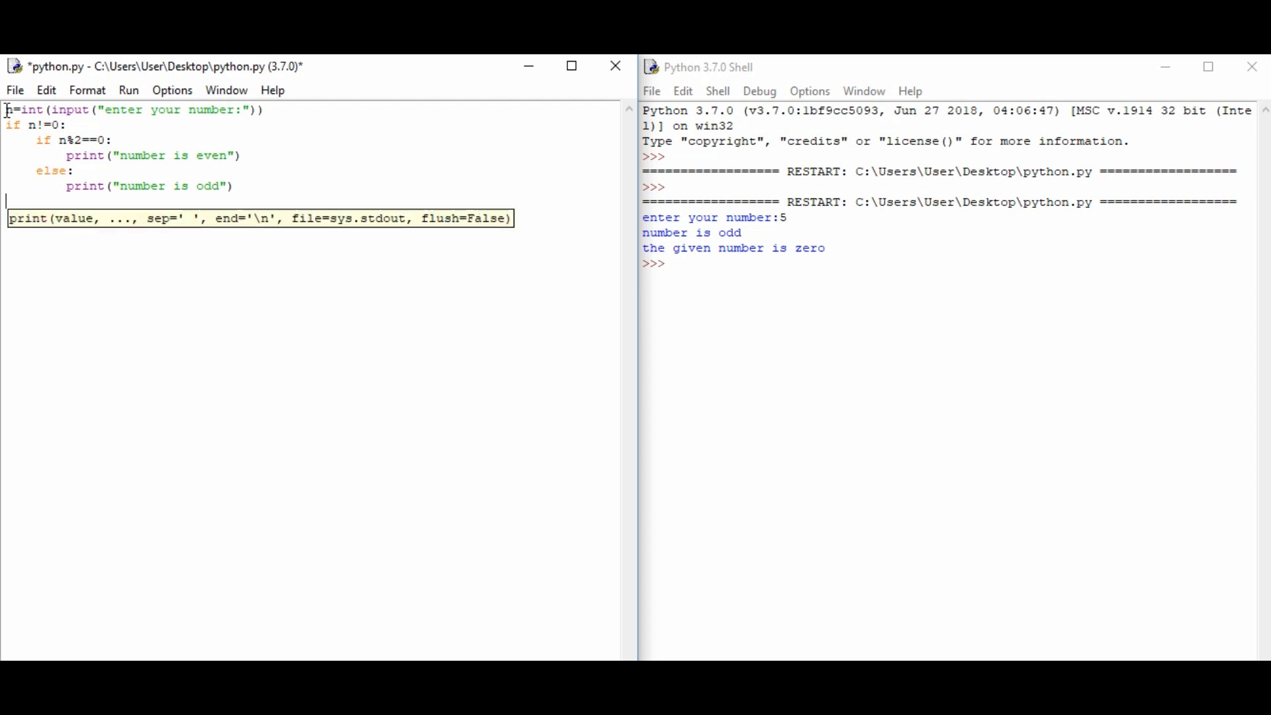
Step: Add a top-level else printing "the given number is zero", then save and run the script
type("else:")
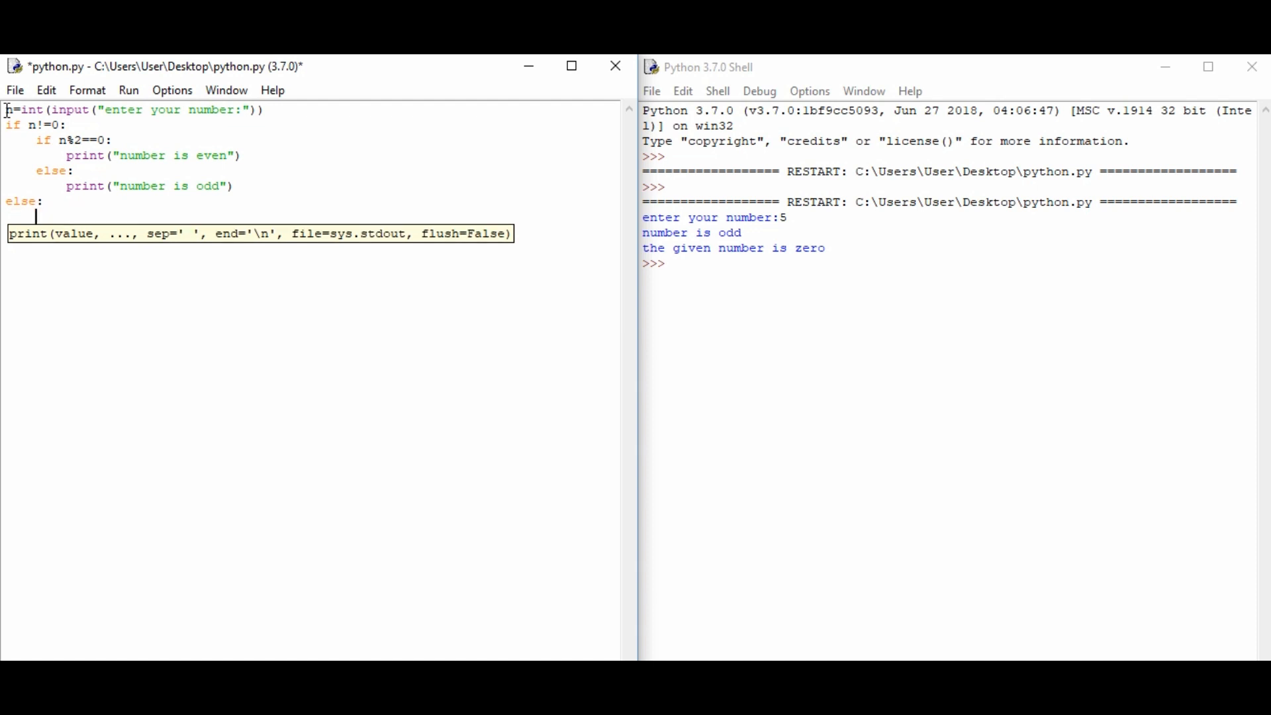
type("()")
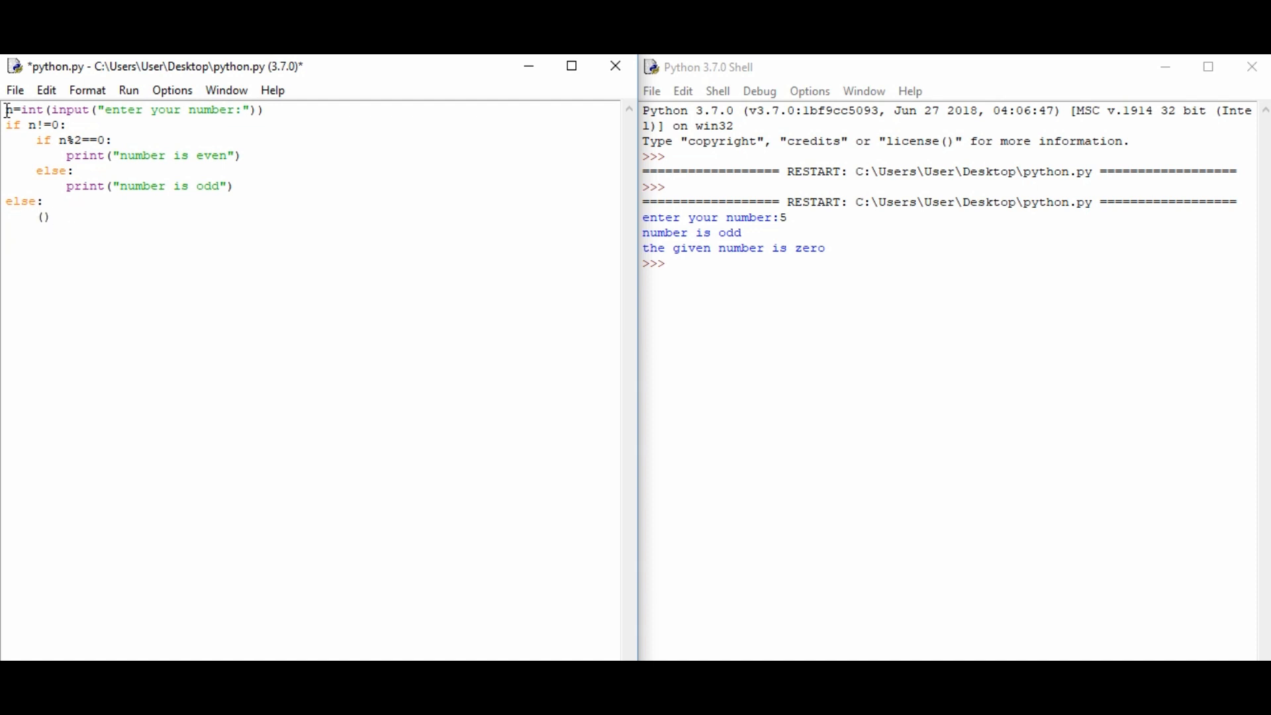
type("print")
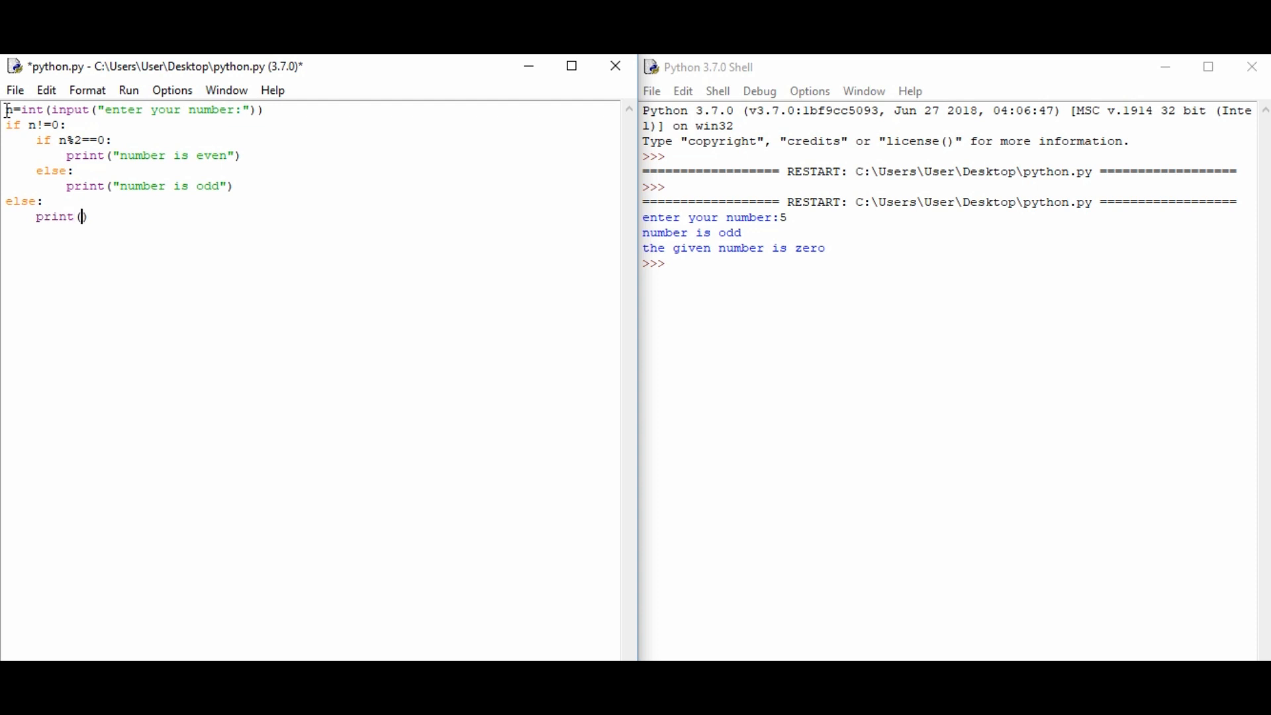
type("\"the\"")
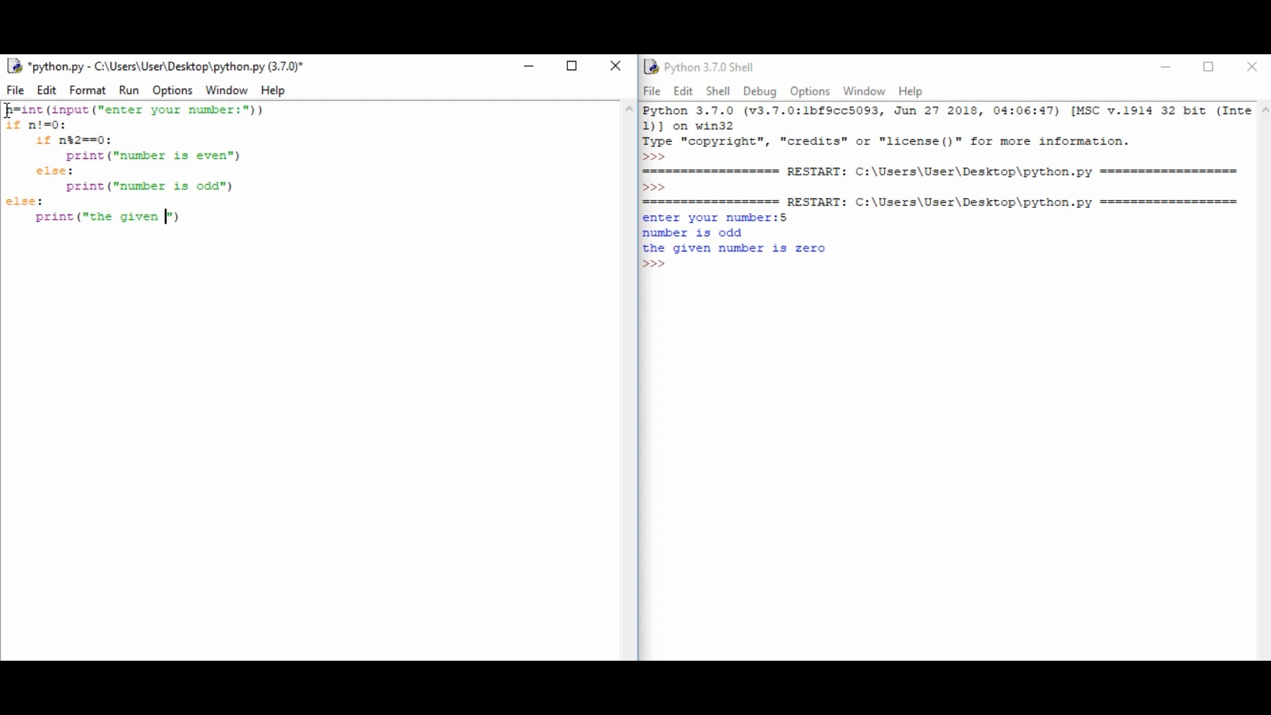
type("number is zero")
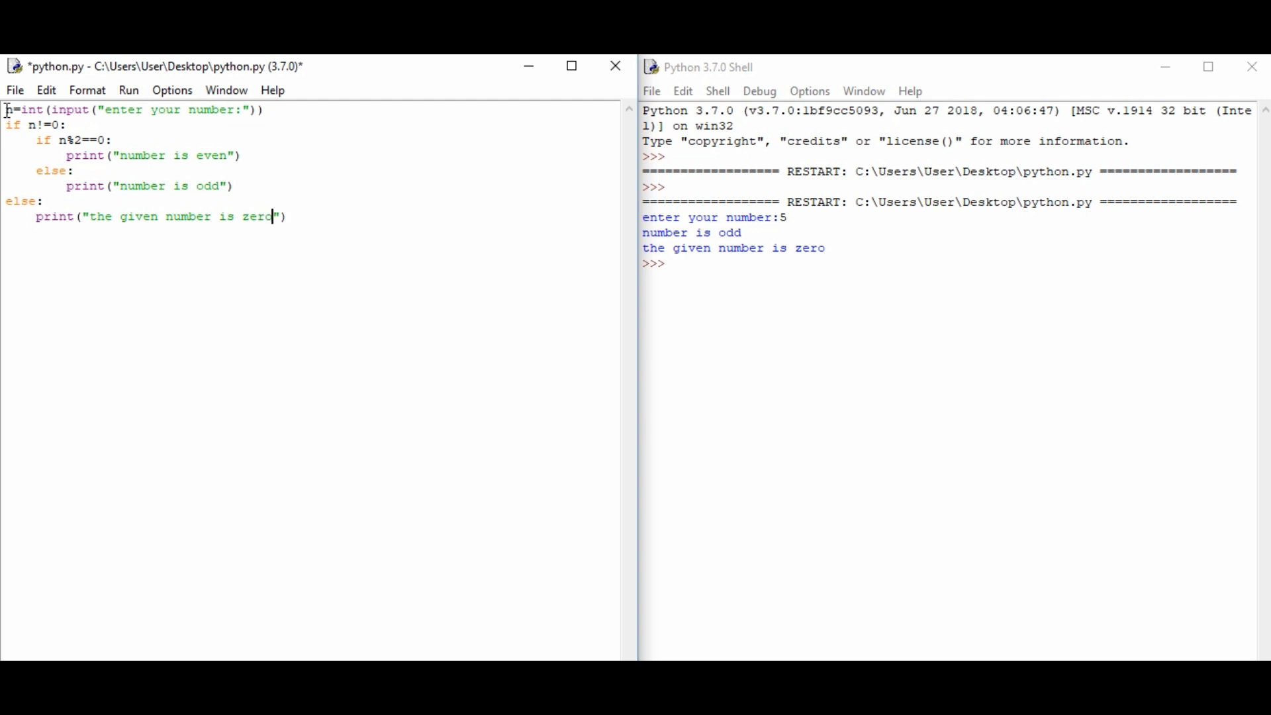
key("F5")
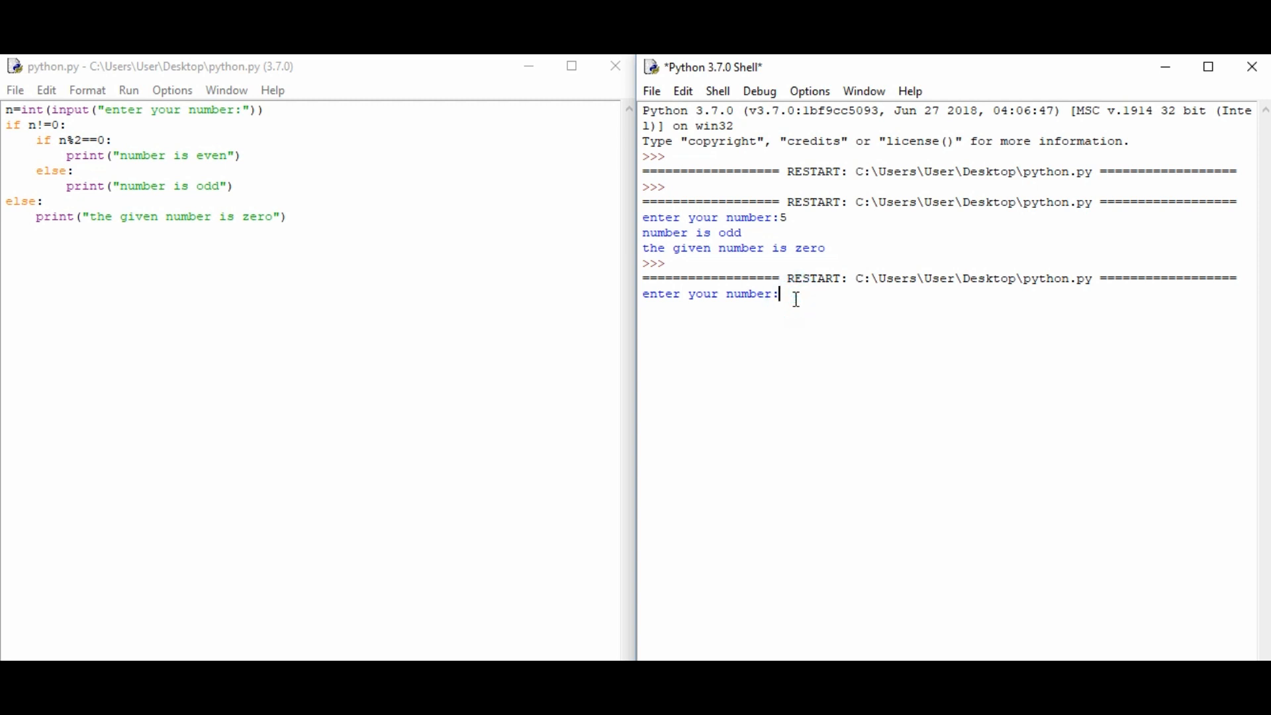
Step: Test with 5 (number is odd) and 6 (number is even), then start another run
type("5")
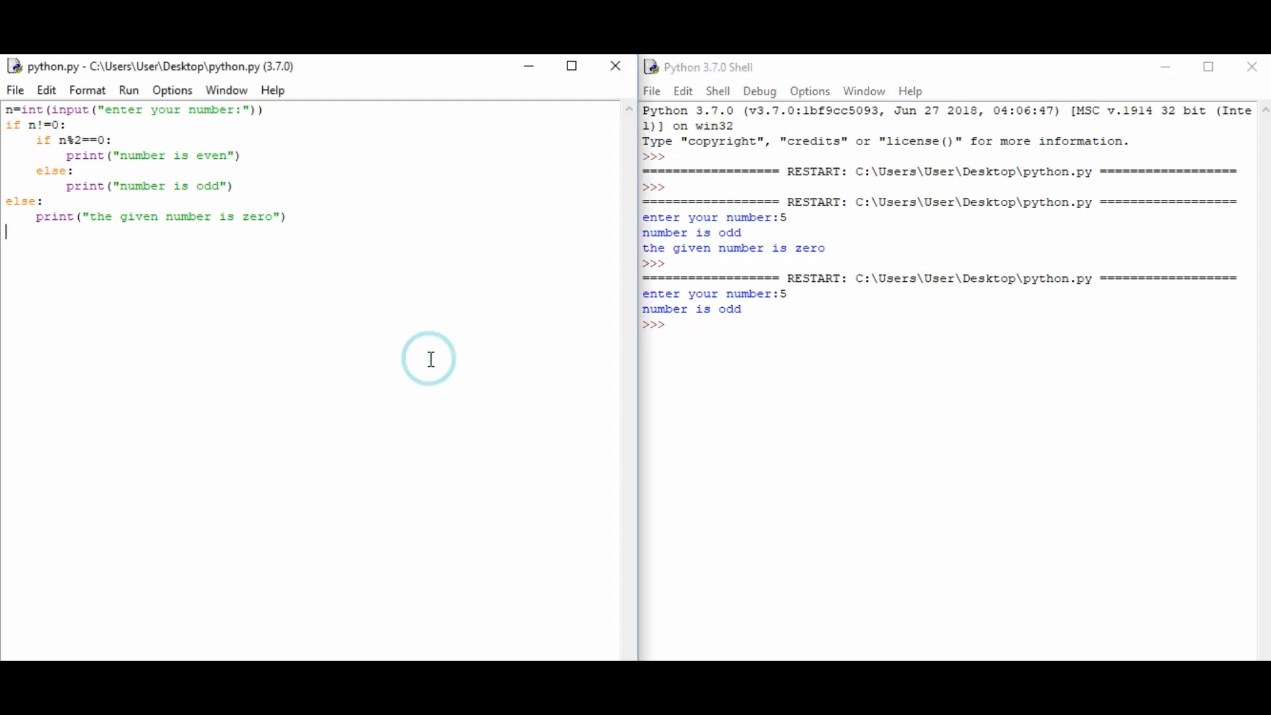
key("F5")
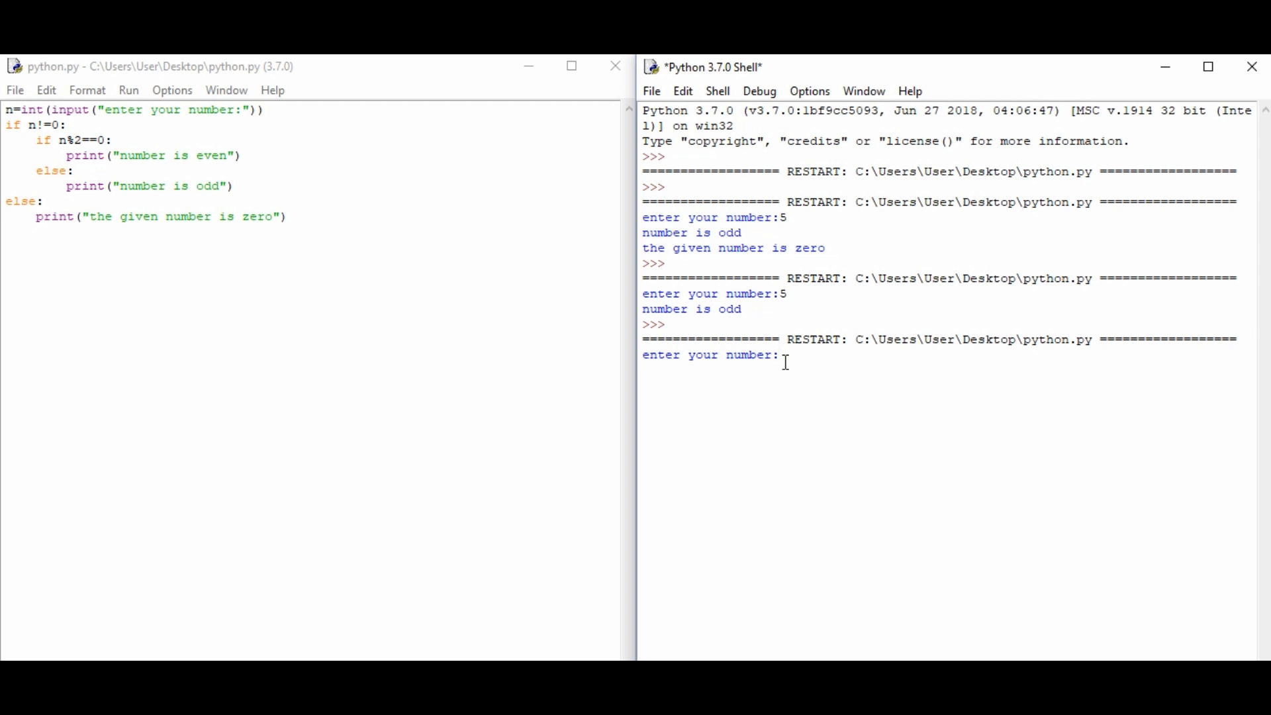
type("6")
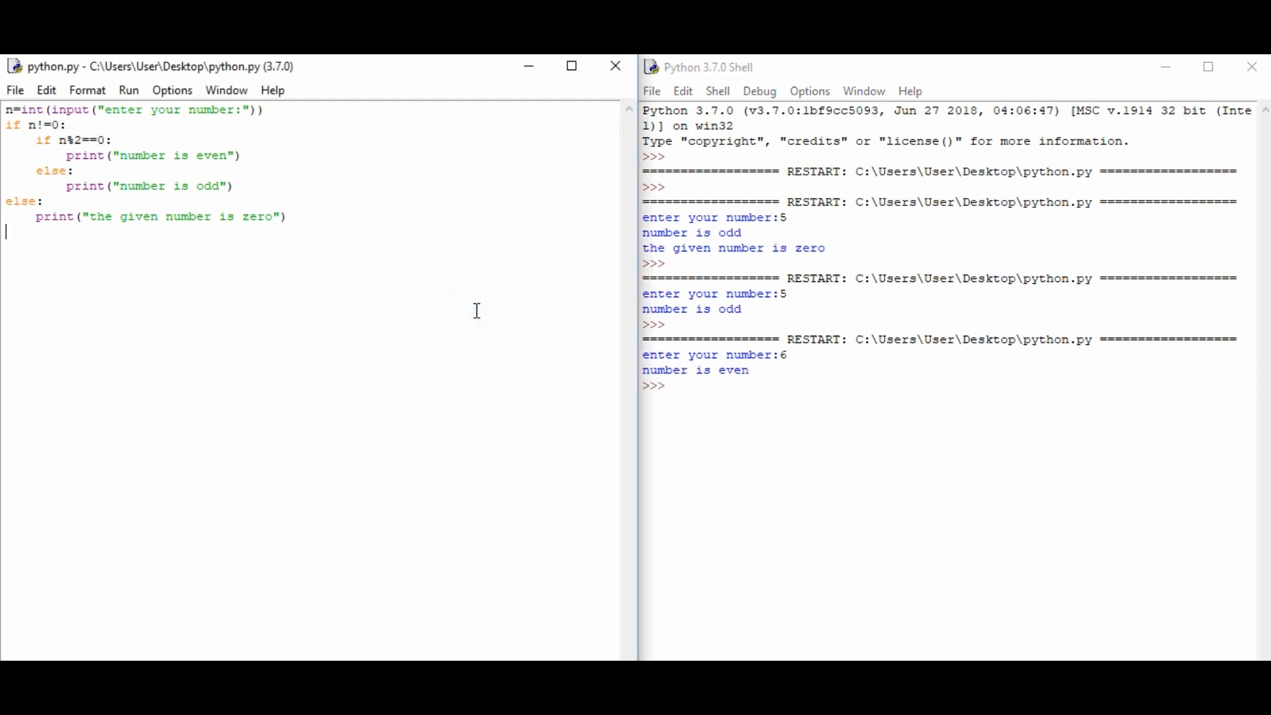
key("F5")
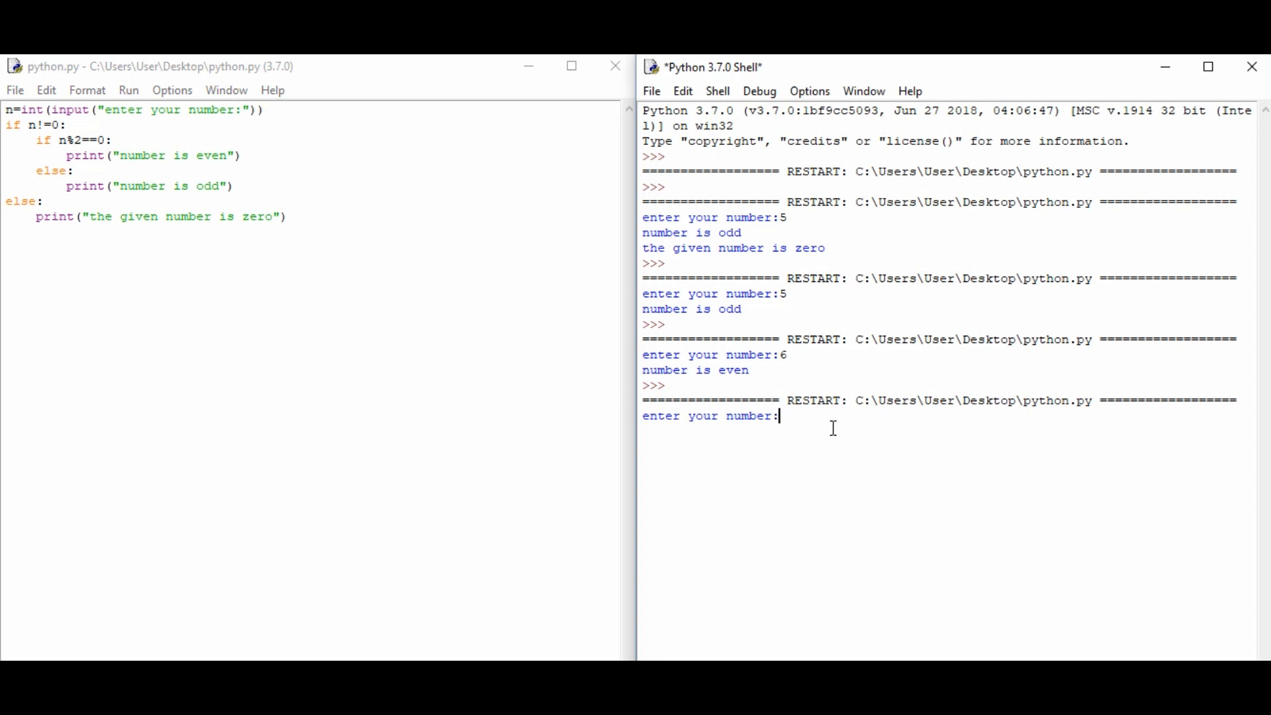